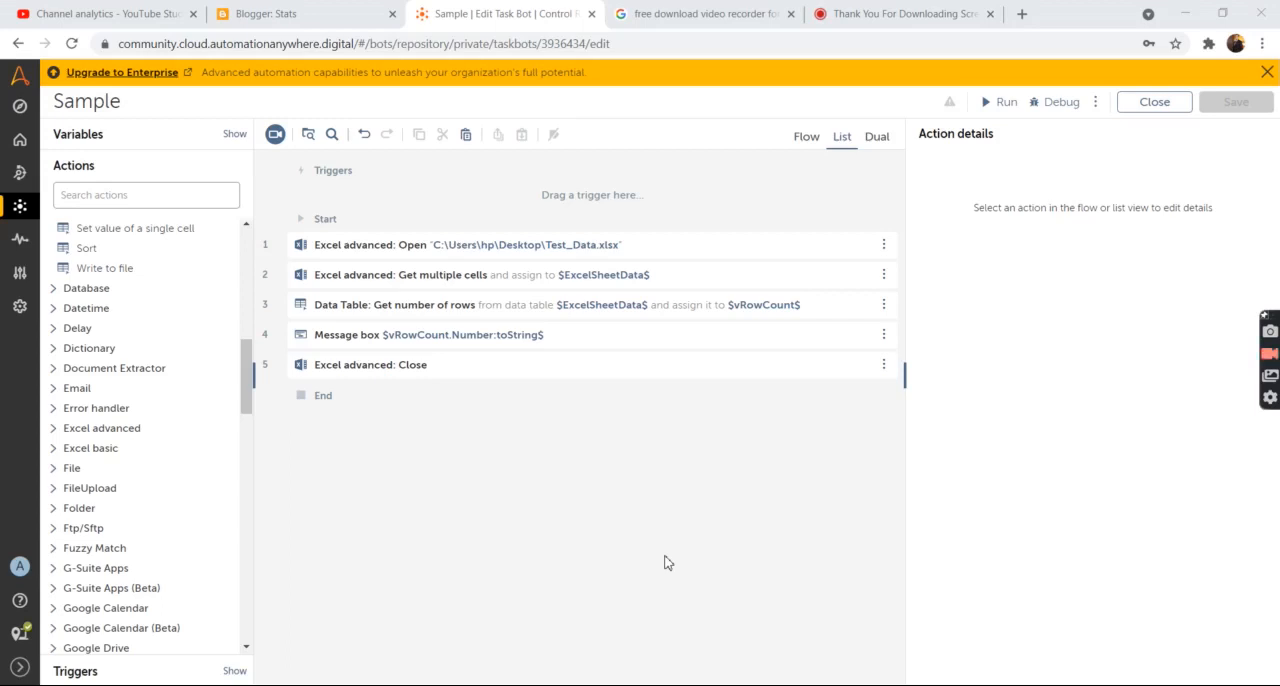
Step: Review the Excel Open action's details: desktop Test_Data.xlsx, header row, read-write mode
click(465, 245)
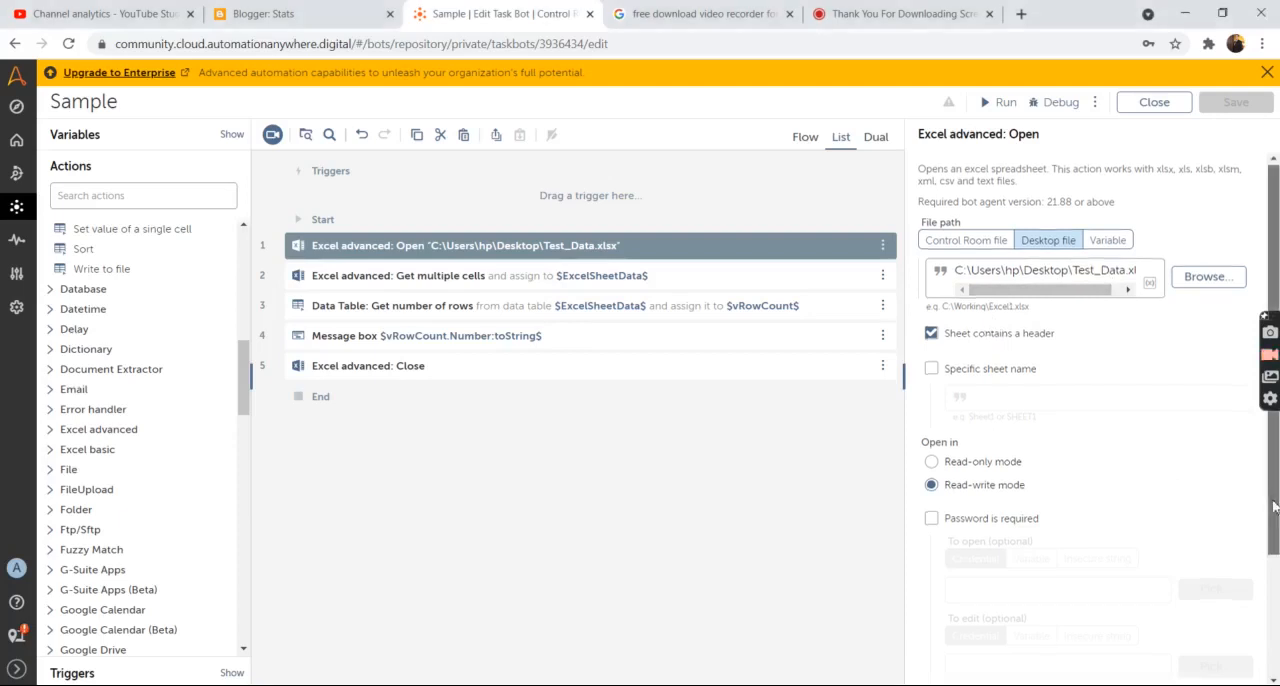
scroll(down, 3)
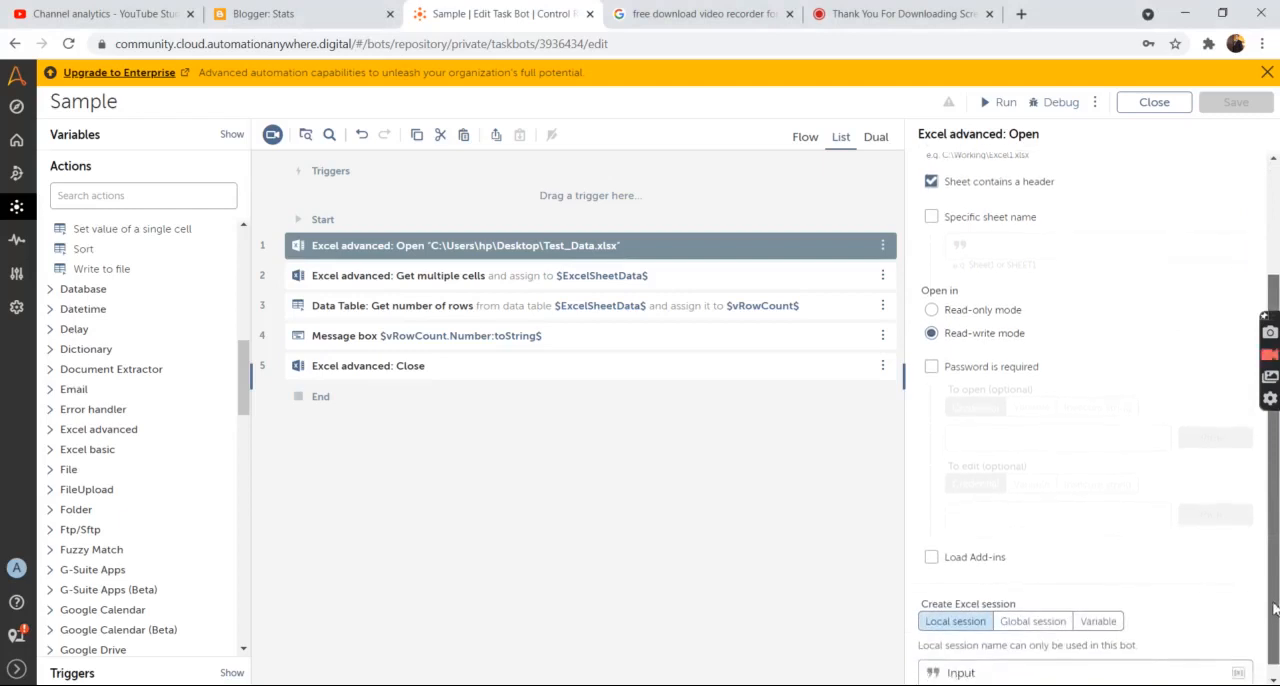
mouse_move(1117, 511)
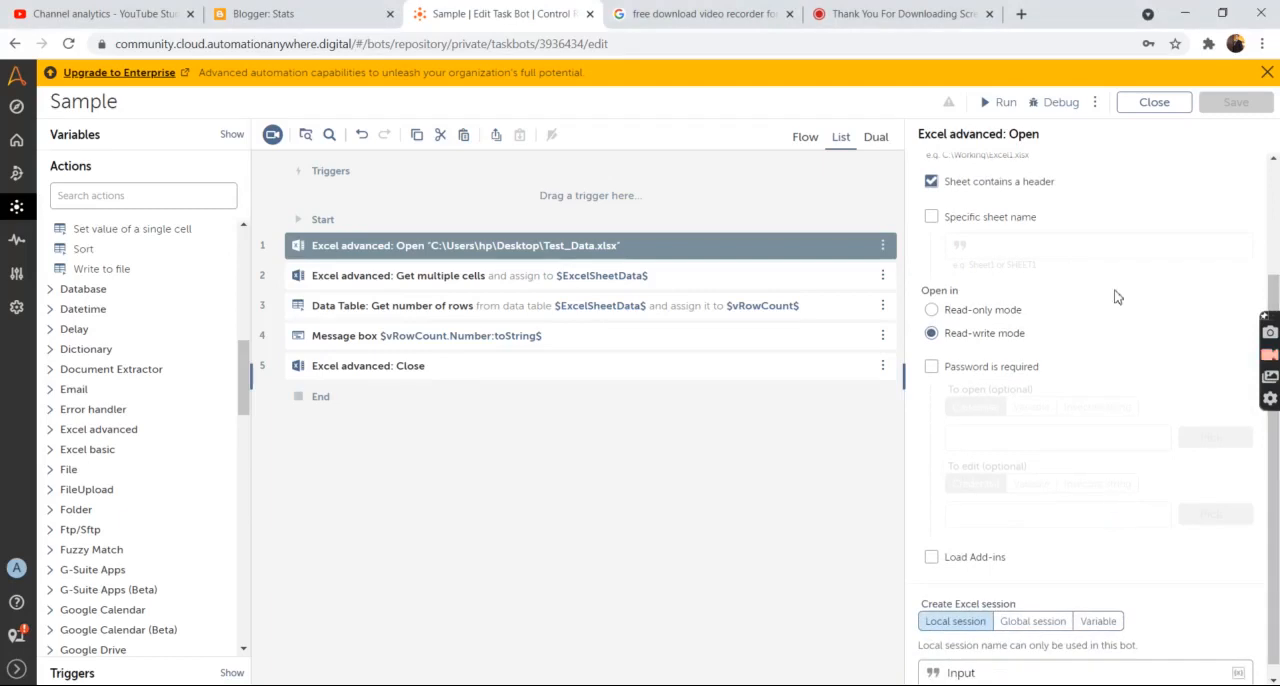
mouse_move(1086, 189)
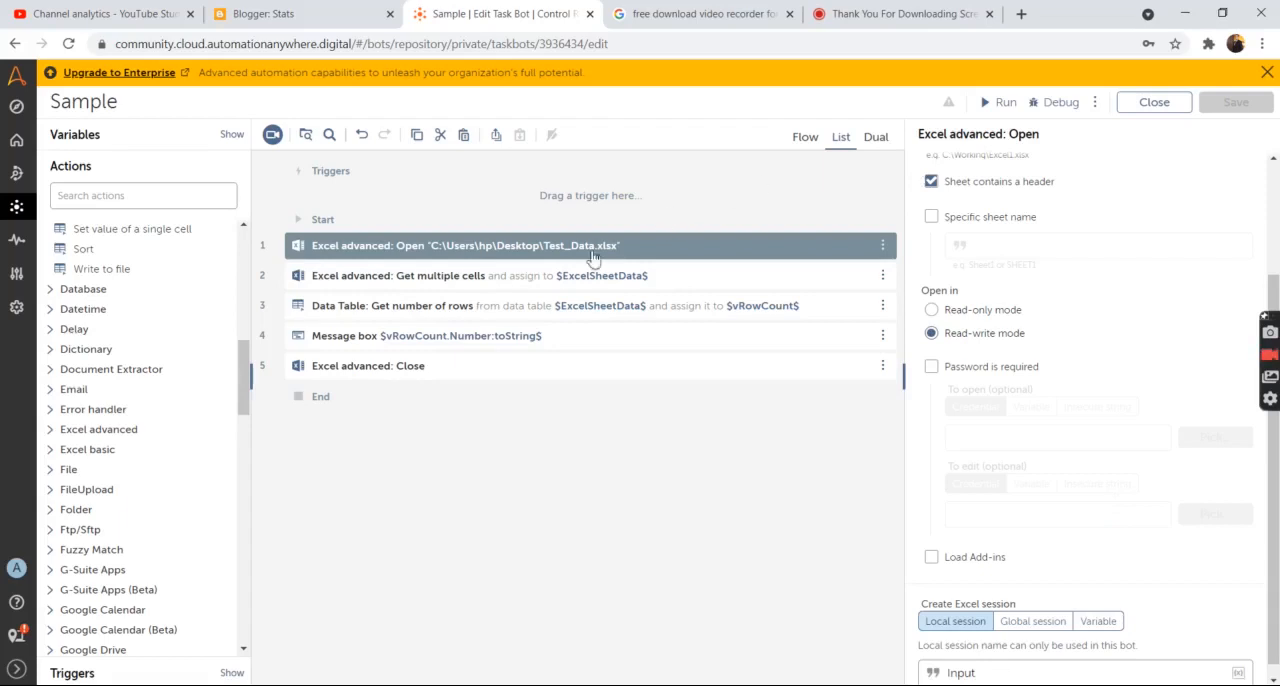
Step: Review the Get multiple cells action reading all rows into ExcelSheetData, then the row-count action
click(460, 275)
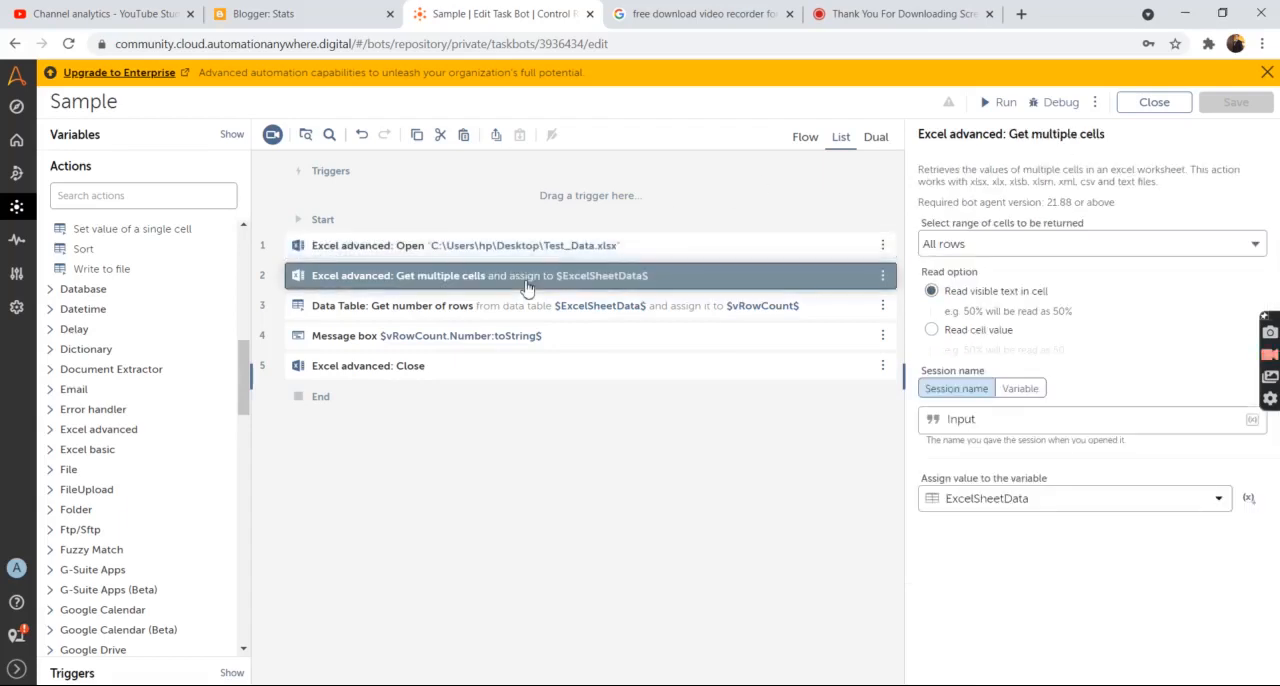
mouse_move(540, 289)
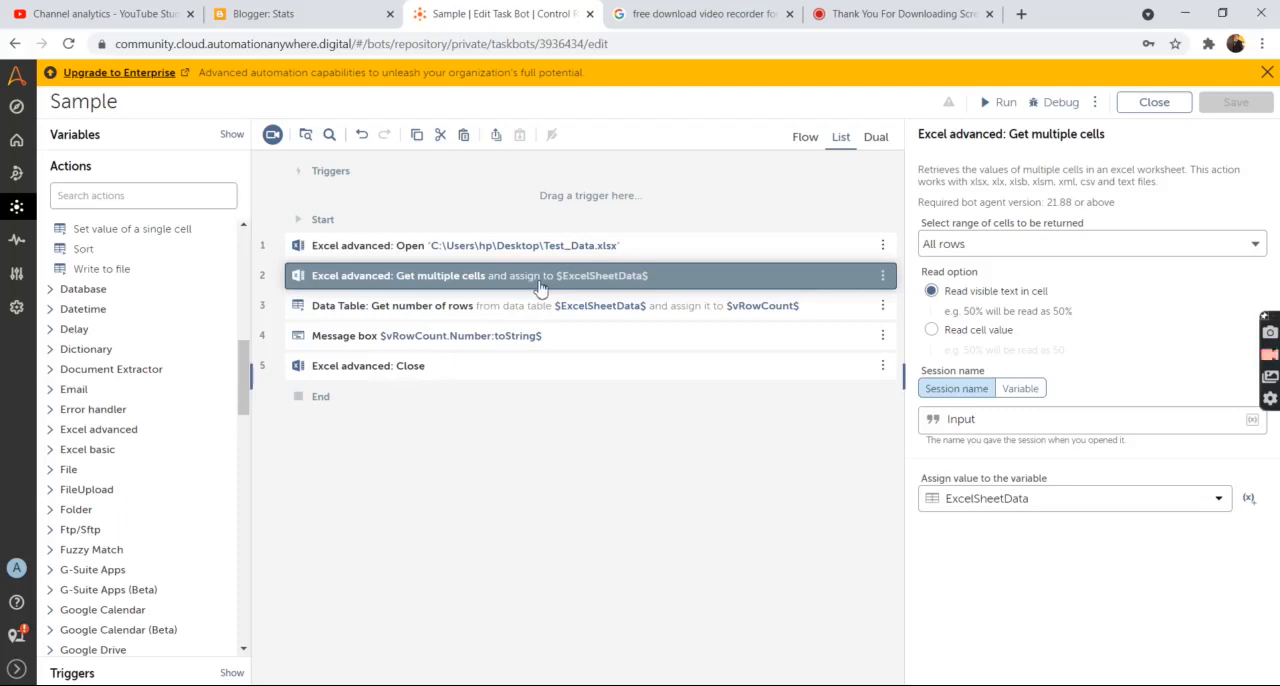
mouse_move(725, 278)
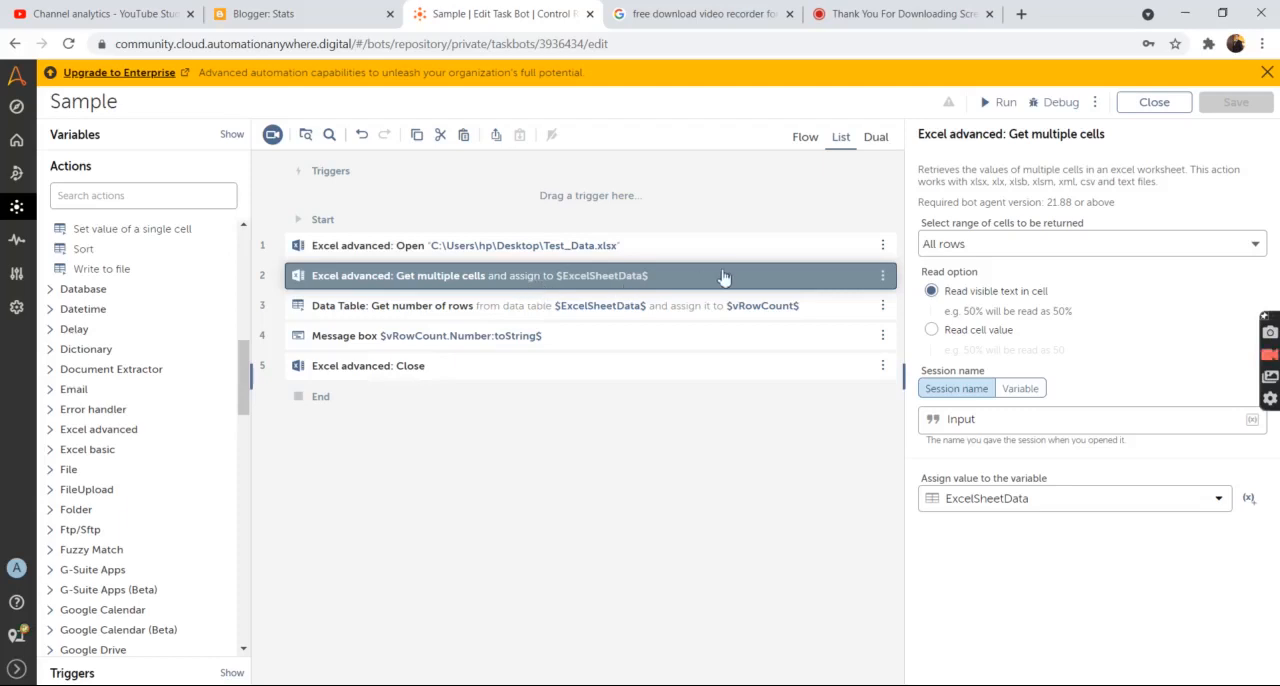
mouse_move(642, 276)
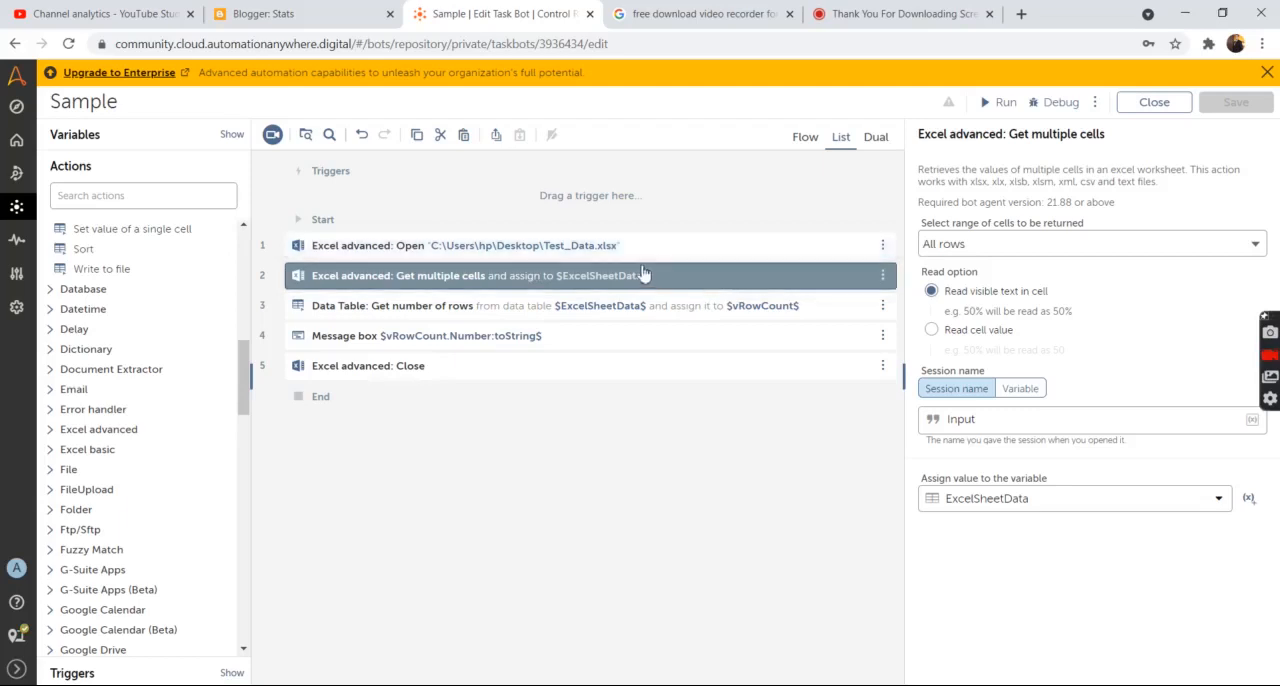
mouse_move(515, 275)
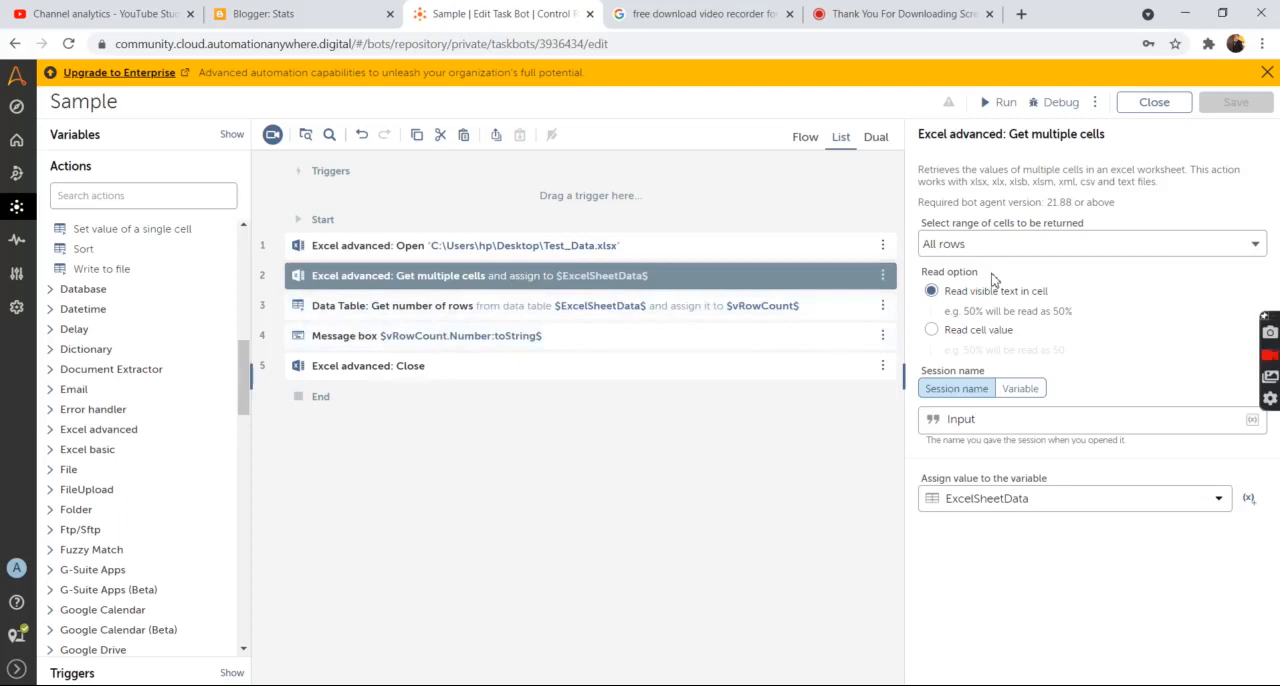
mouse_move(1021, 263)
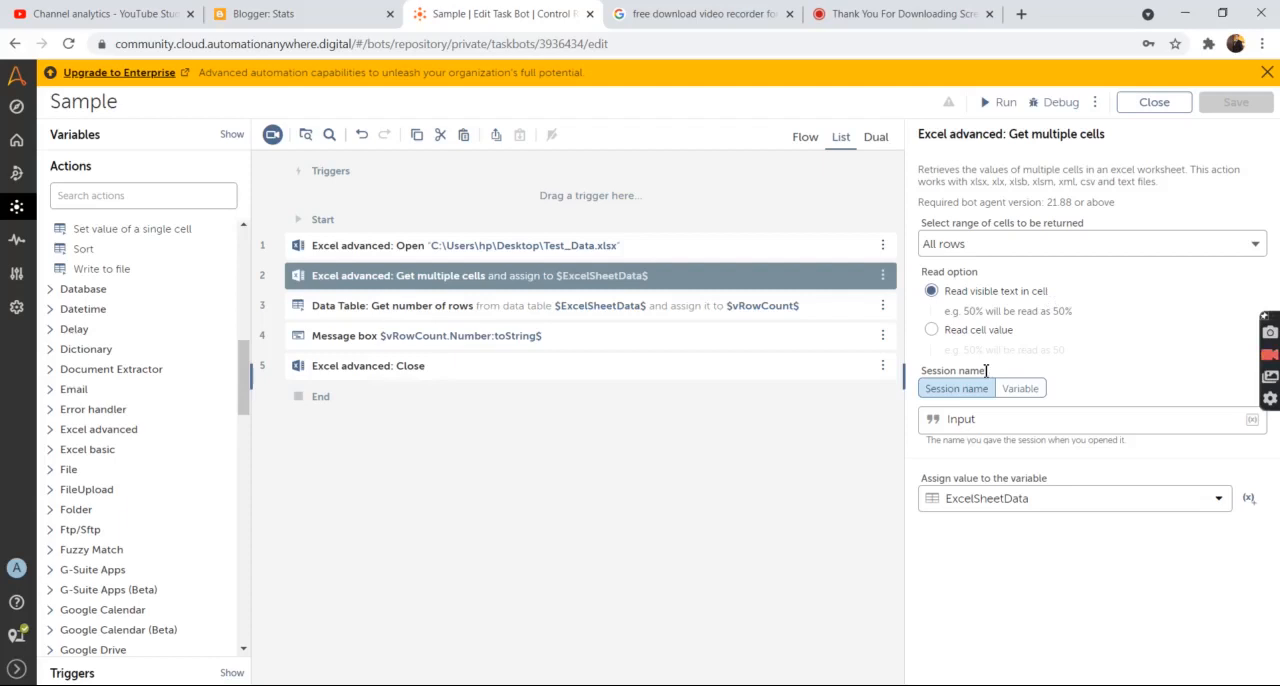
mouse_move(955, 388)
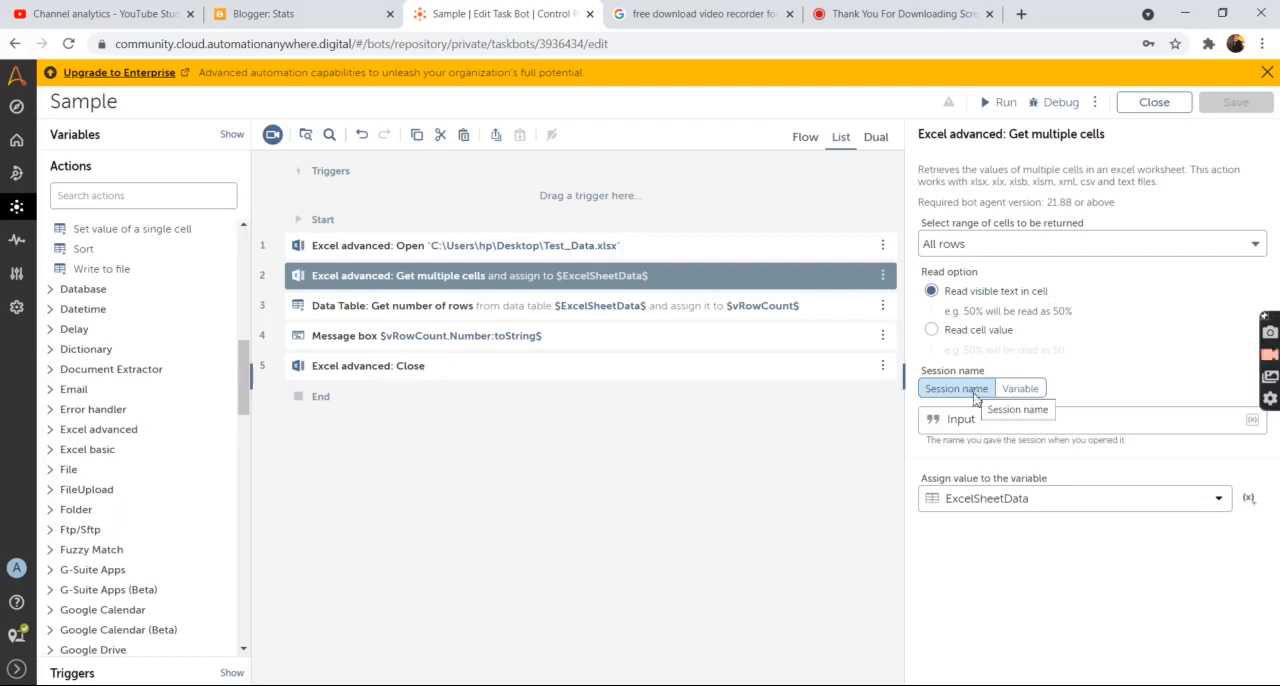
mouse_move(1050, 531)
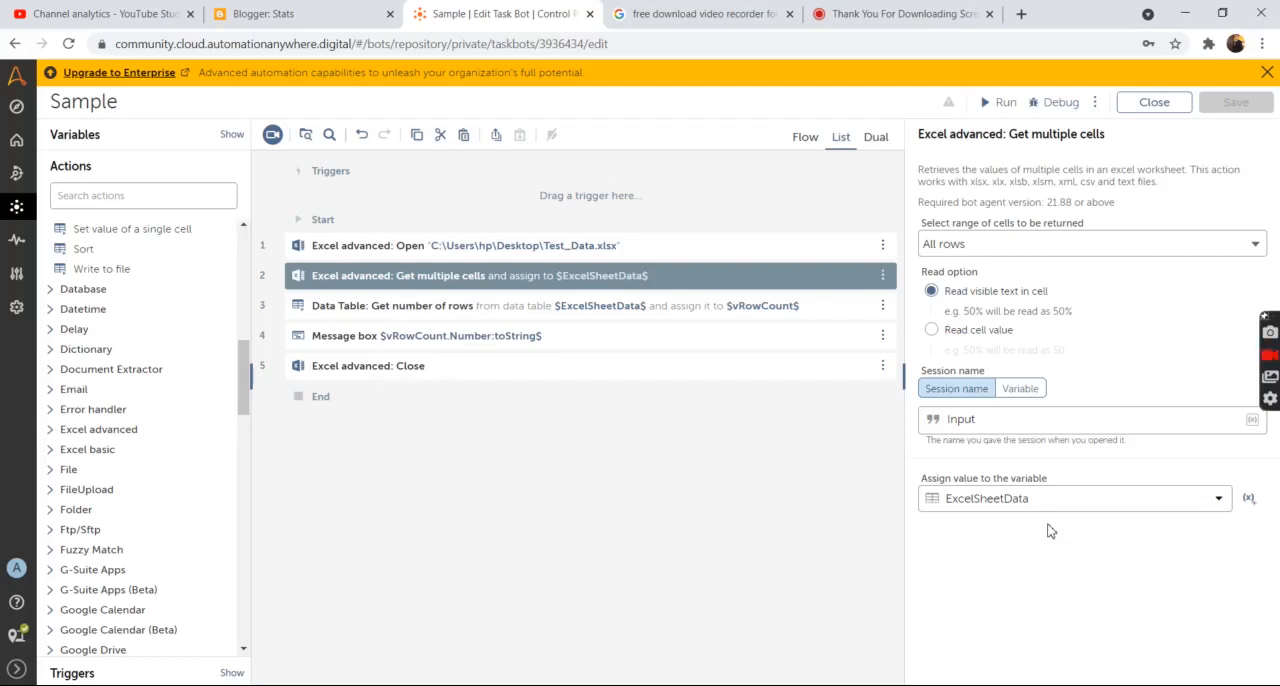
mouse_move(1045, 519)
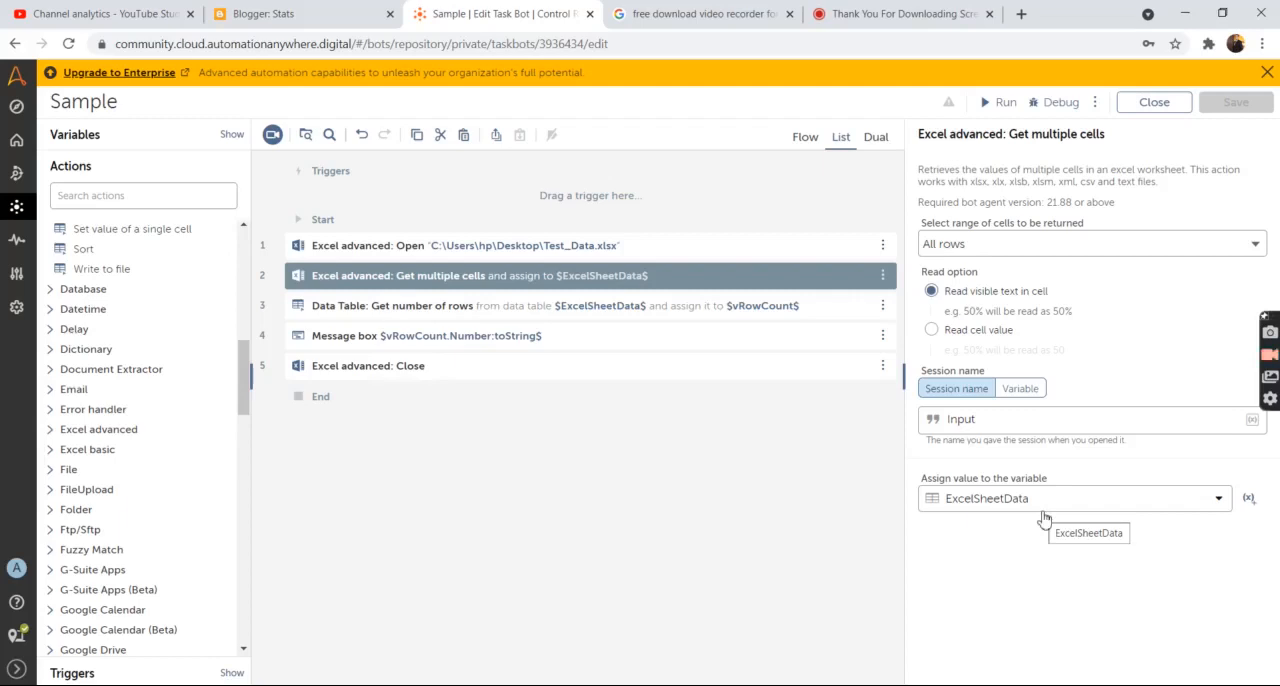
mouse_move(1248, 498)
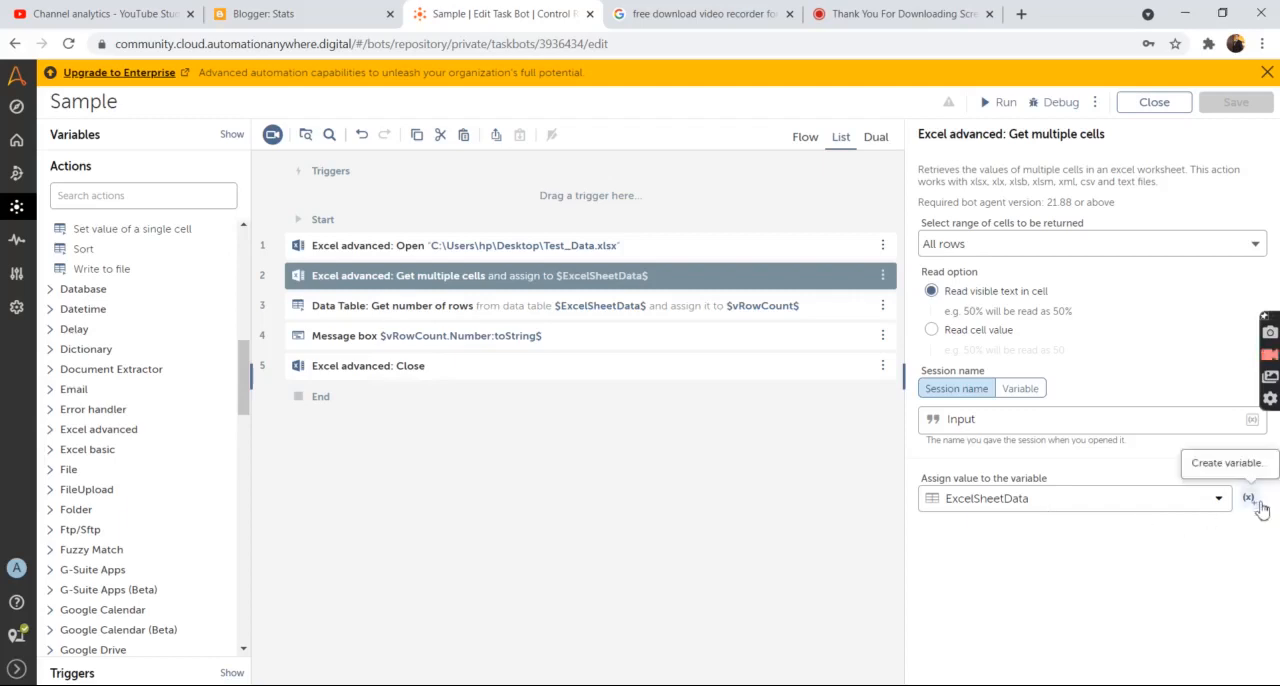
mouse_move(1250, 505)
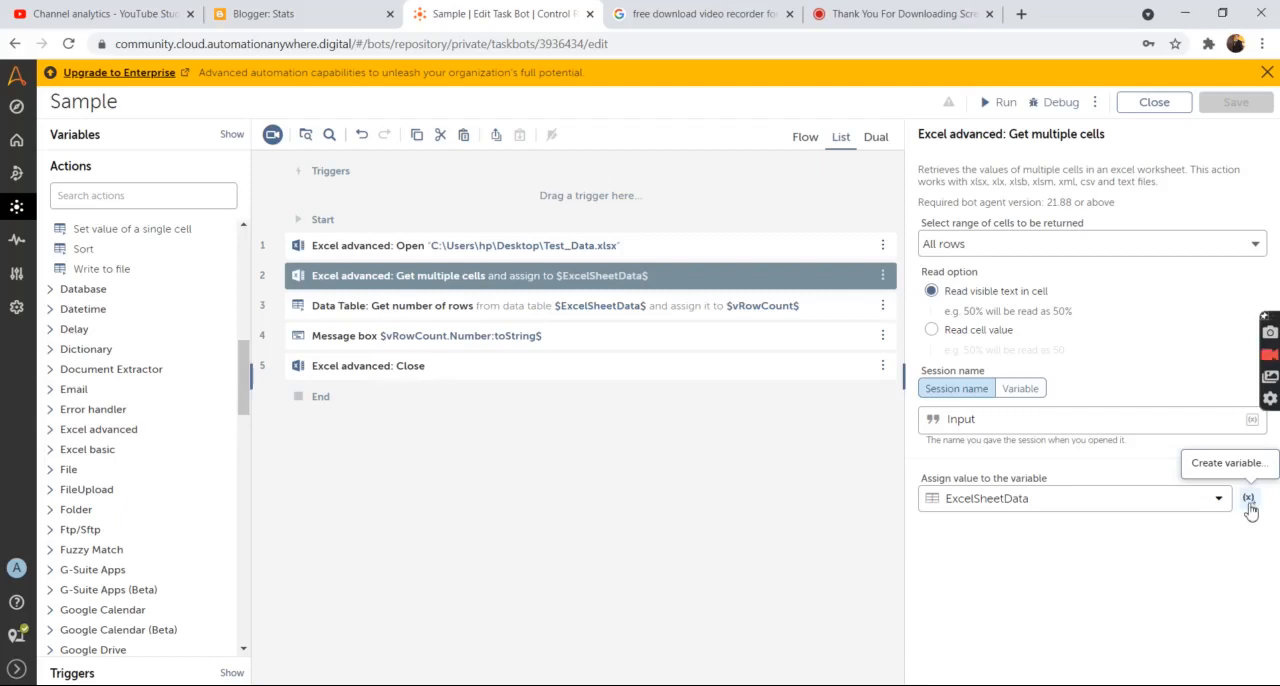
mouse_move(1045, 515)
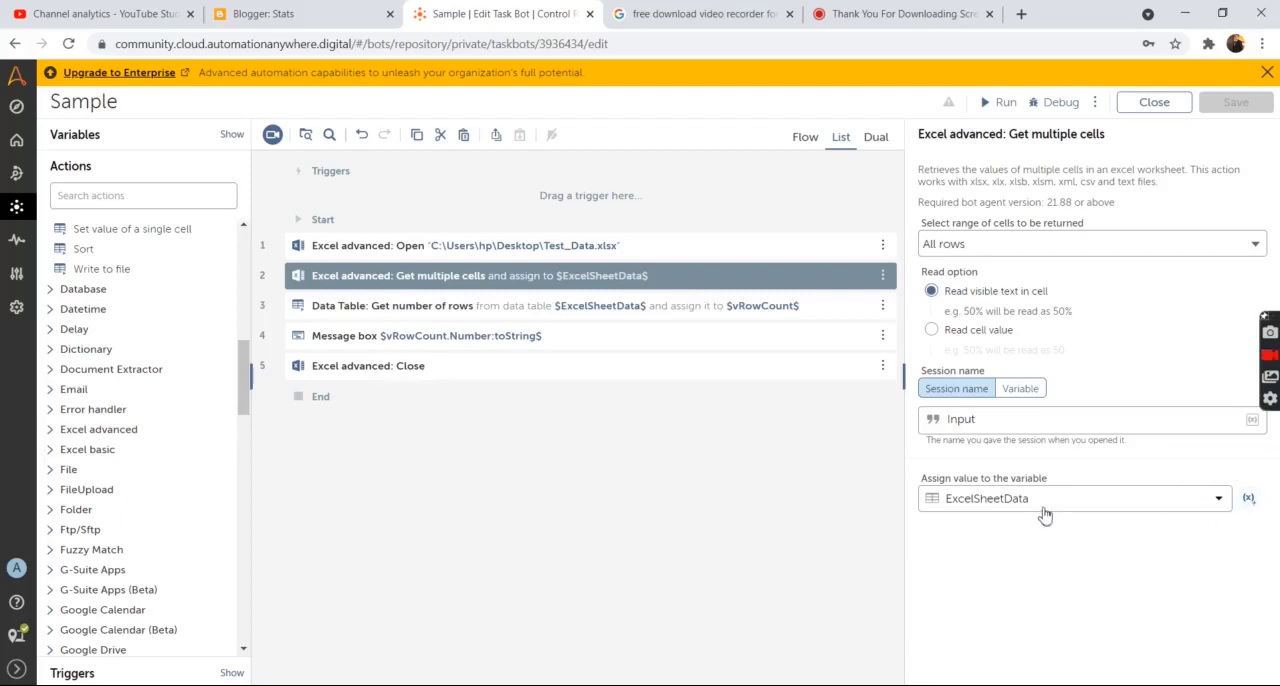
mouse_move(1035, 513)
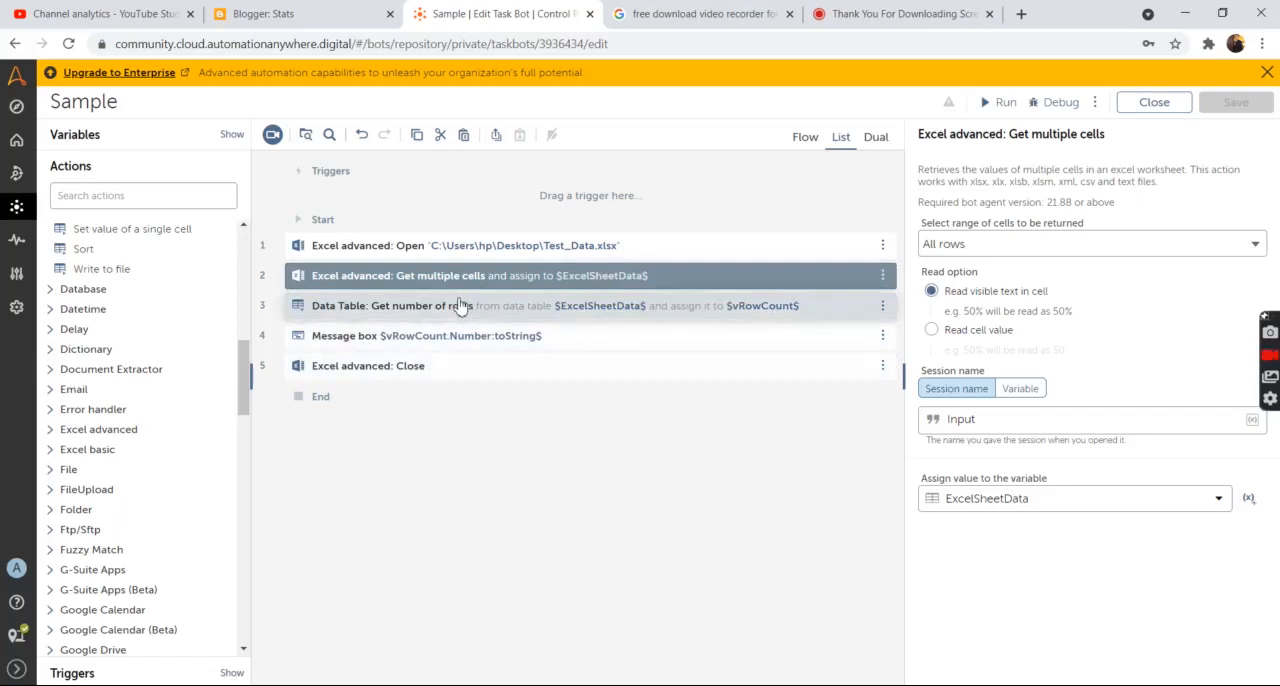
click(450, 305)
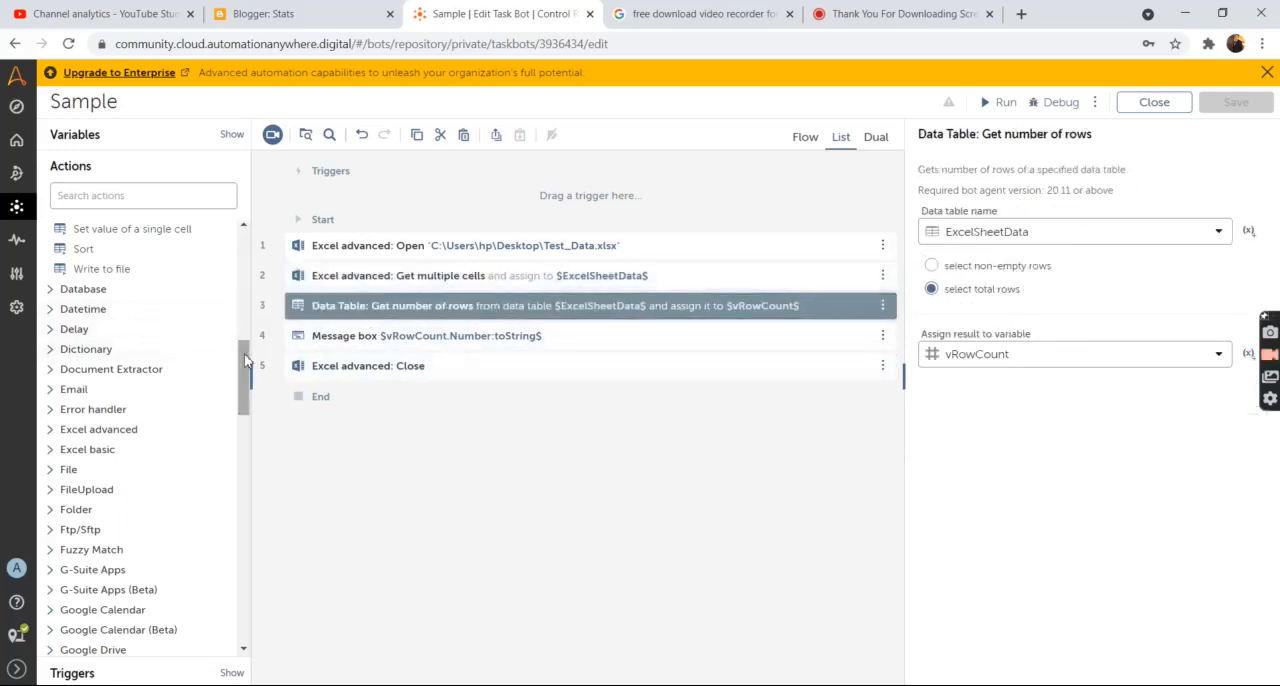
Step: Check the row-count settings: ExcelSheetData, total rows, result stored in vRowCount
scroll(down, 3)
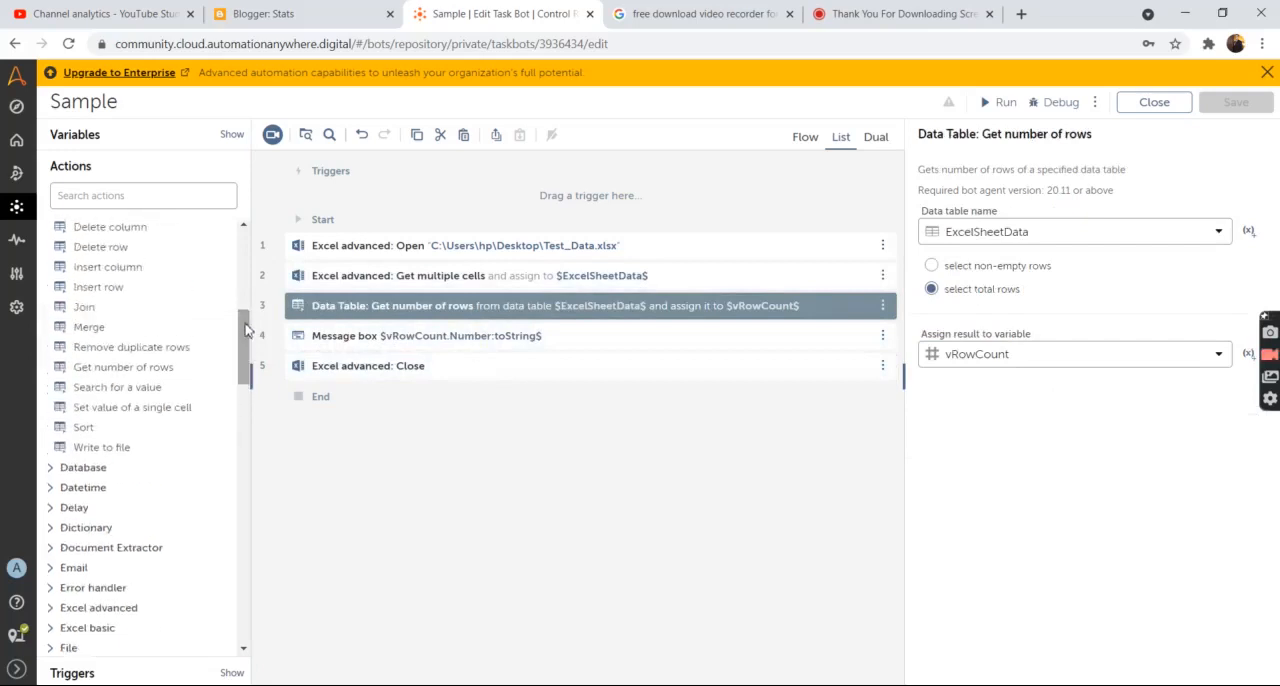
mouse_move(131, 346)
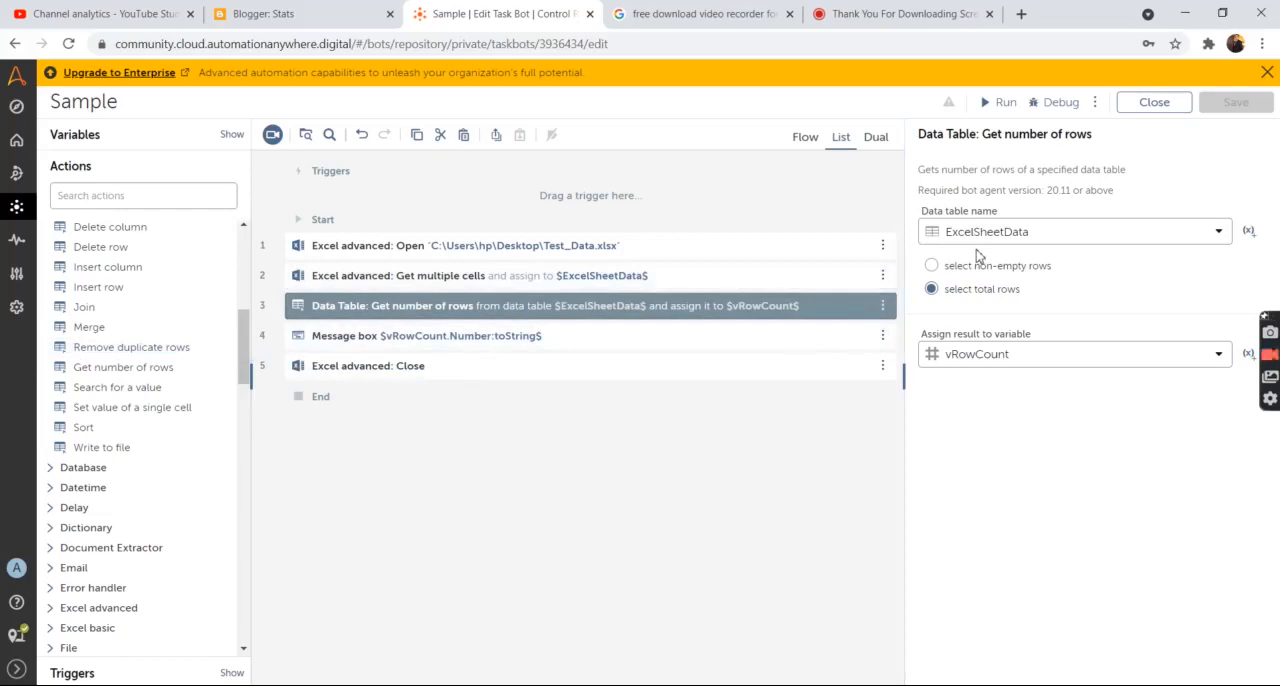
mouse_move(1013, 231)
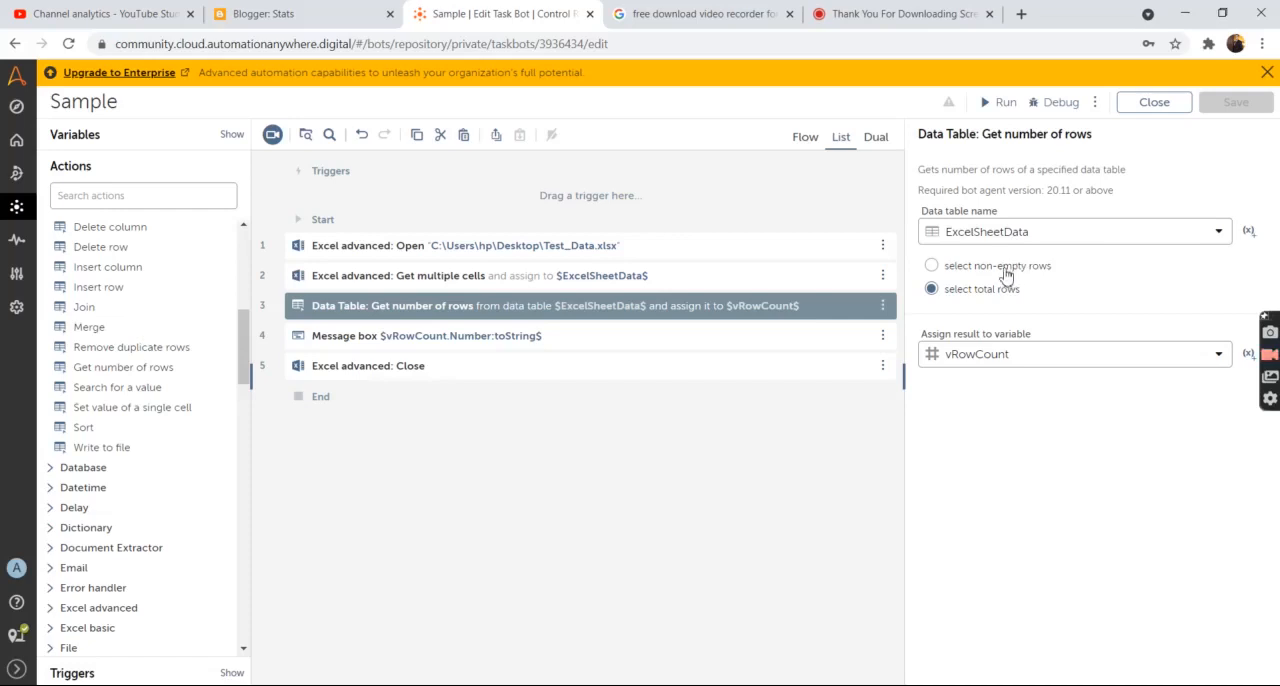
mouse_move(1003, 278)
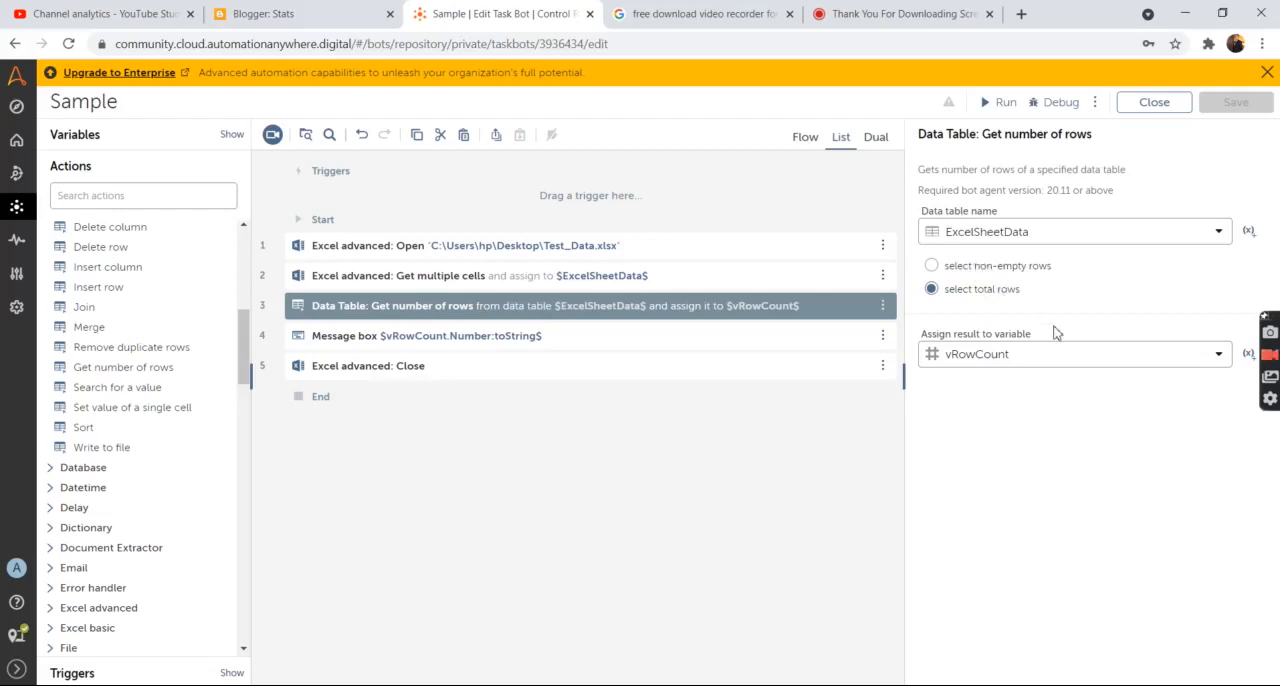
mouse_move(1105, 352)
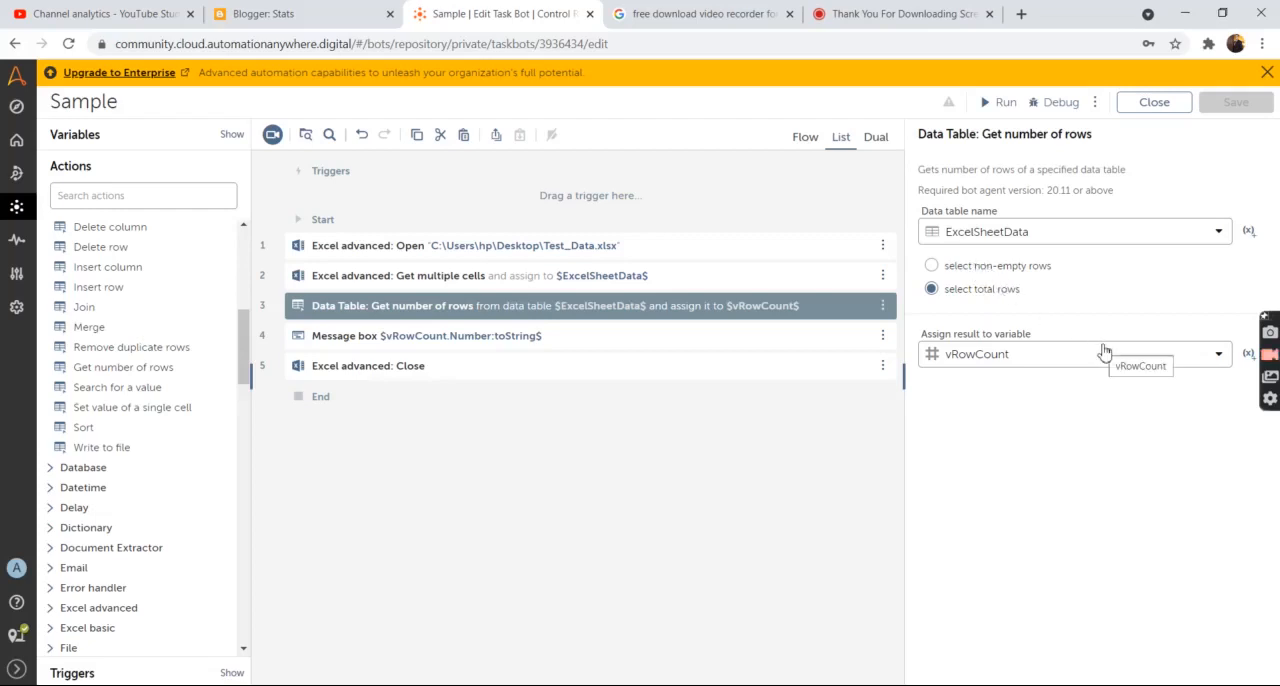
mouse_move(1195, 371)
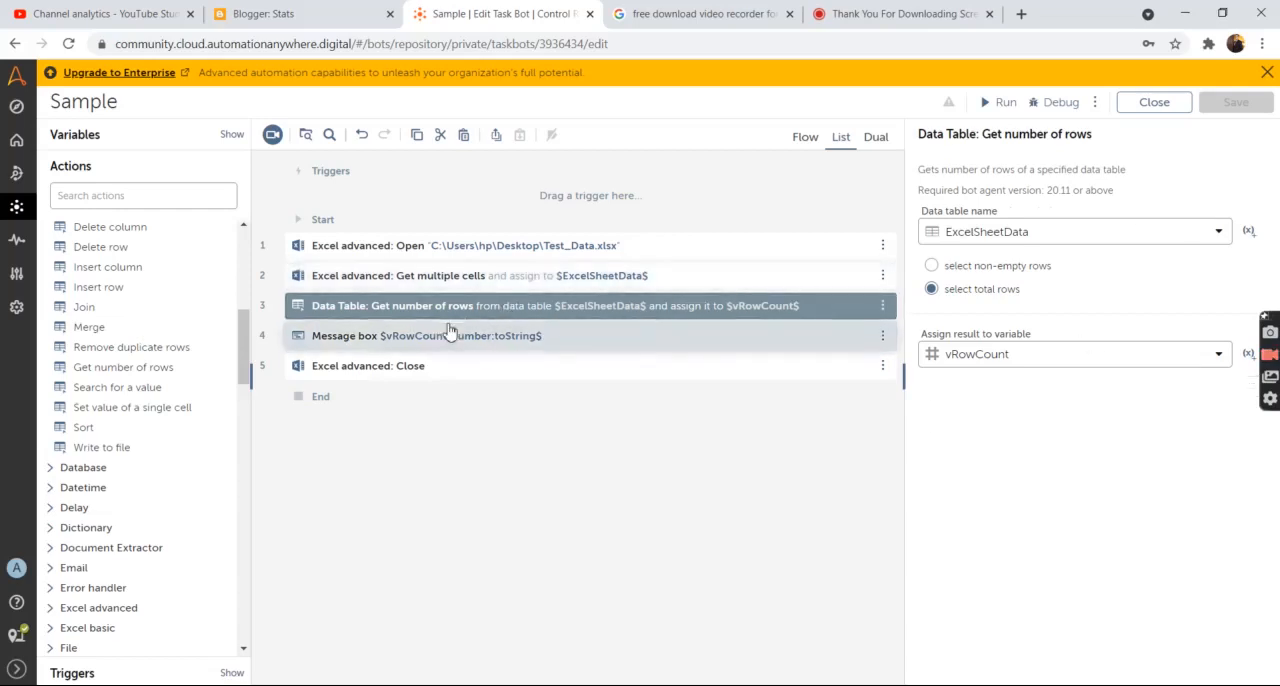
Step: Display the Message box step's settings showing vRowCount under the default title
click(425, 335)
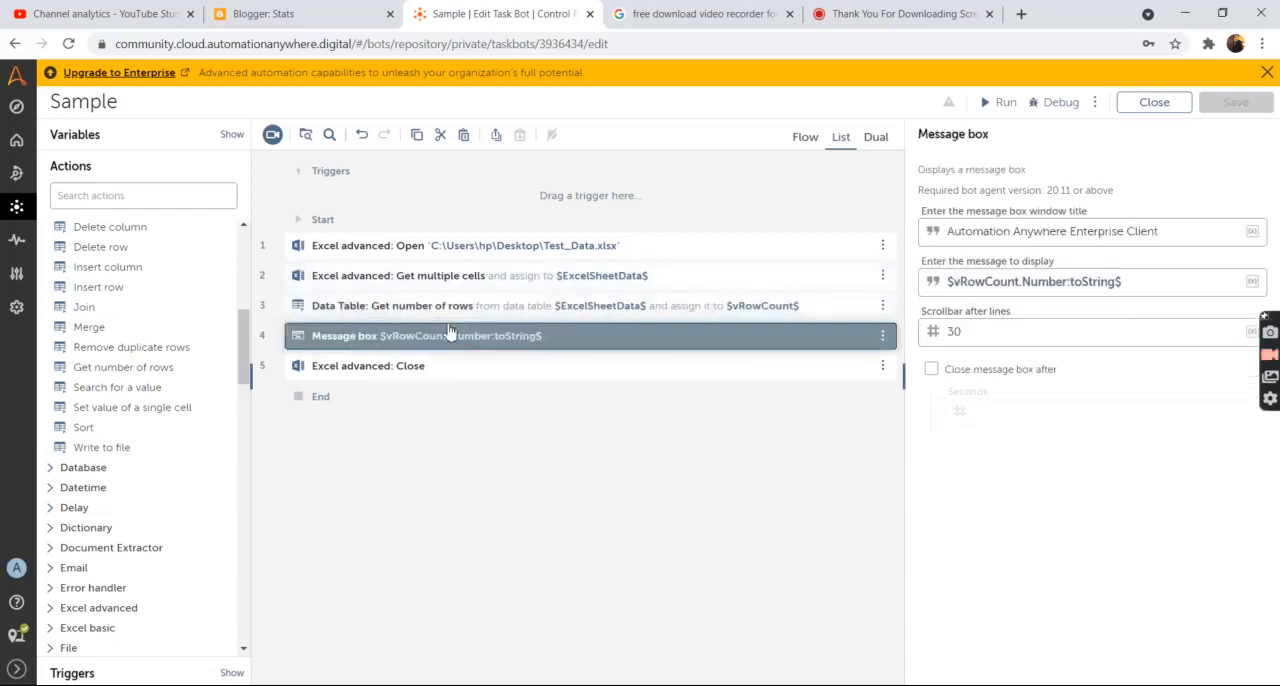
mouse_move(585, 343)
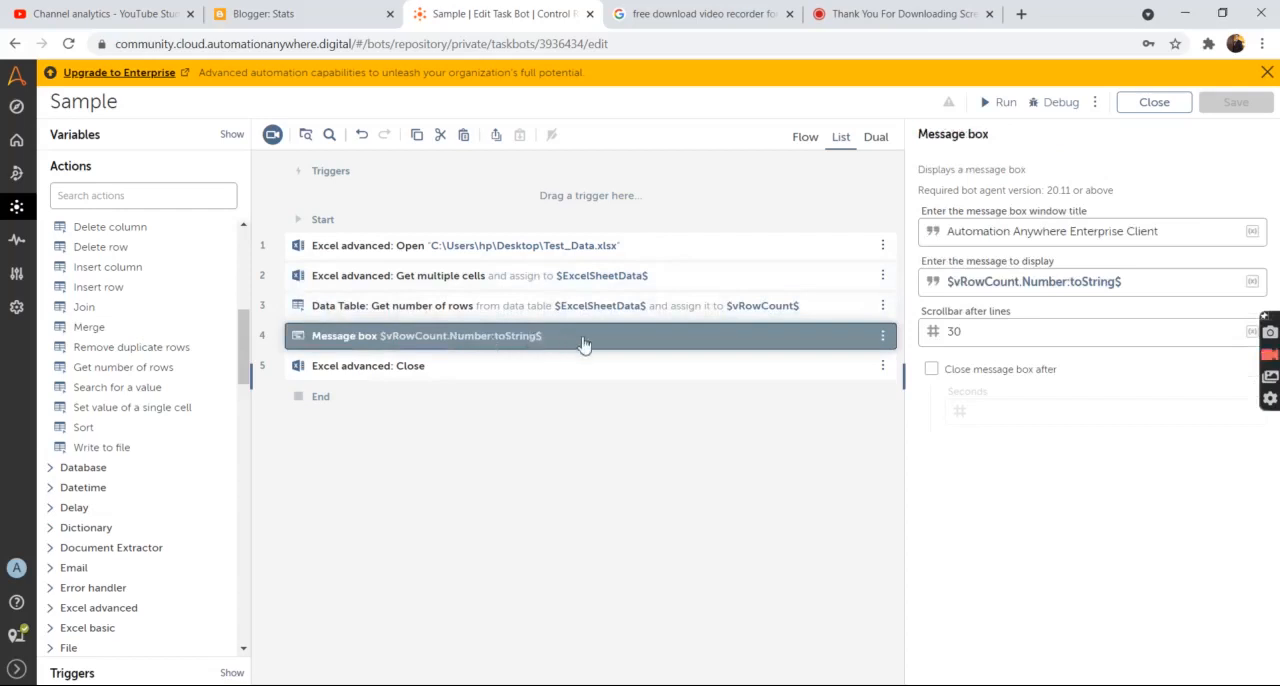
mouse_move(567, 318)
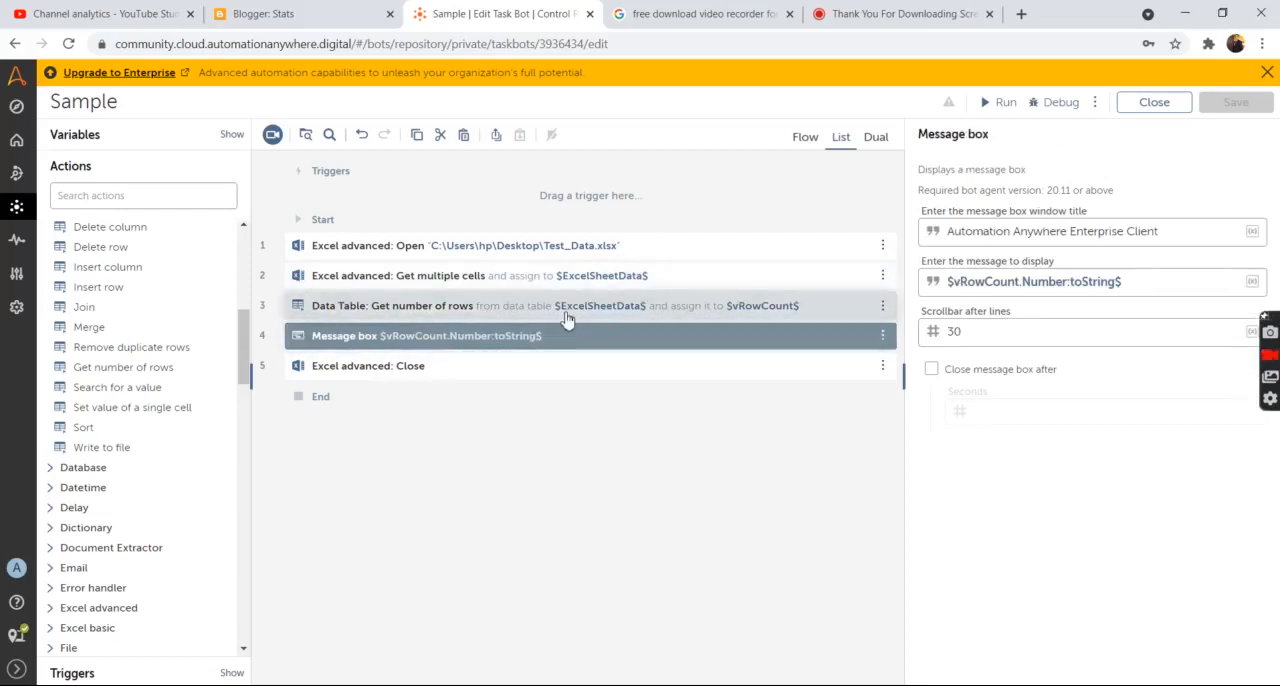
mouse_move(880, 307)
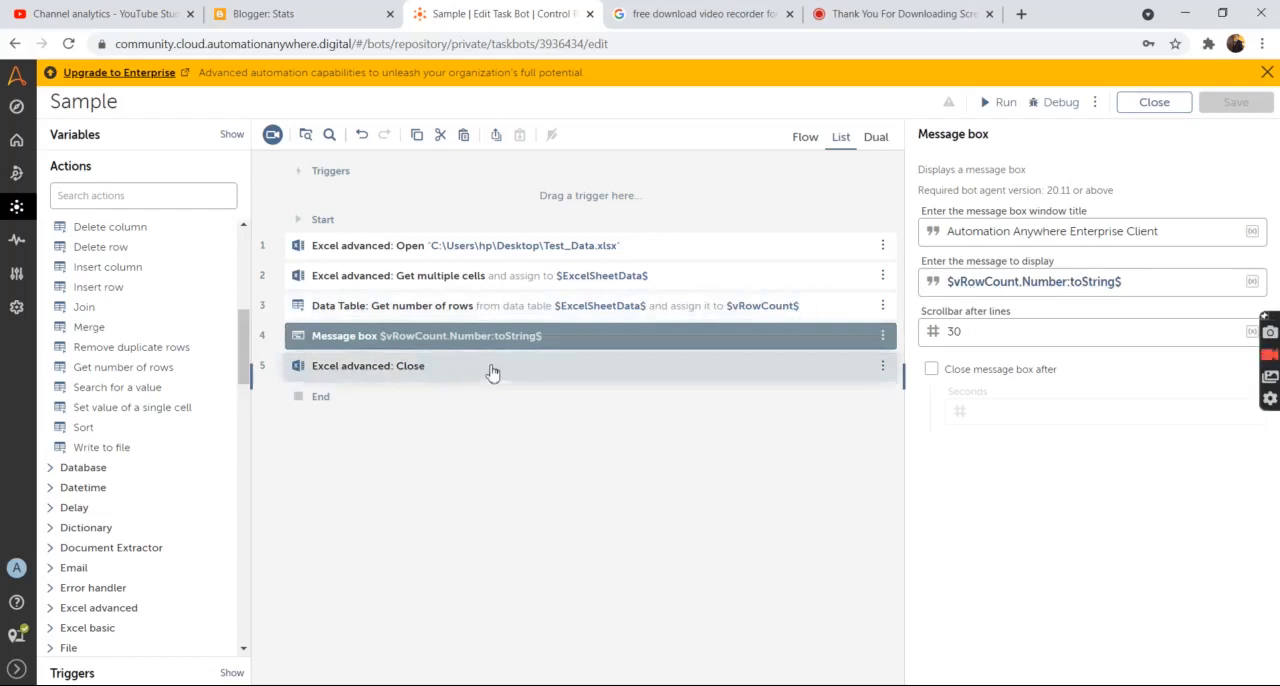
Step: Display the Excel Close step for session Input with 'Save changes when closing file'
click(368, 365)
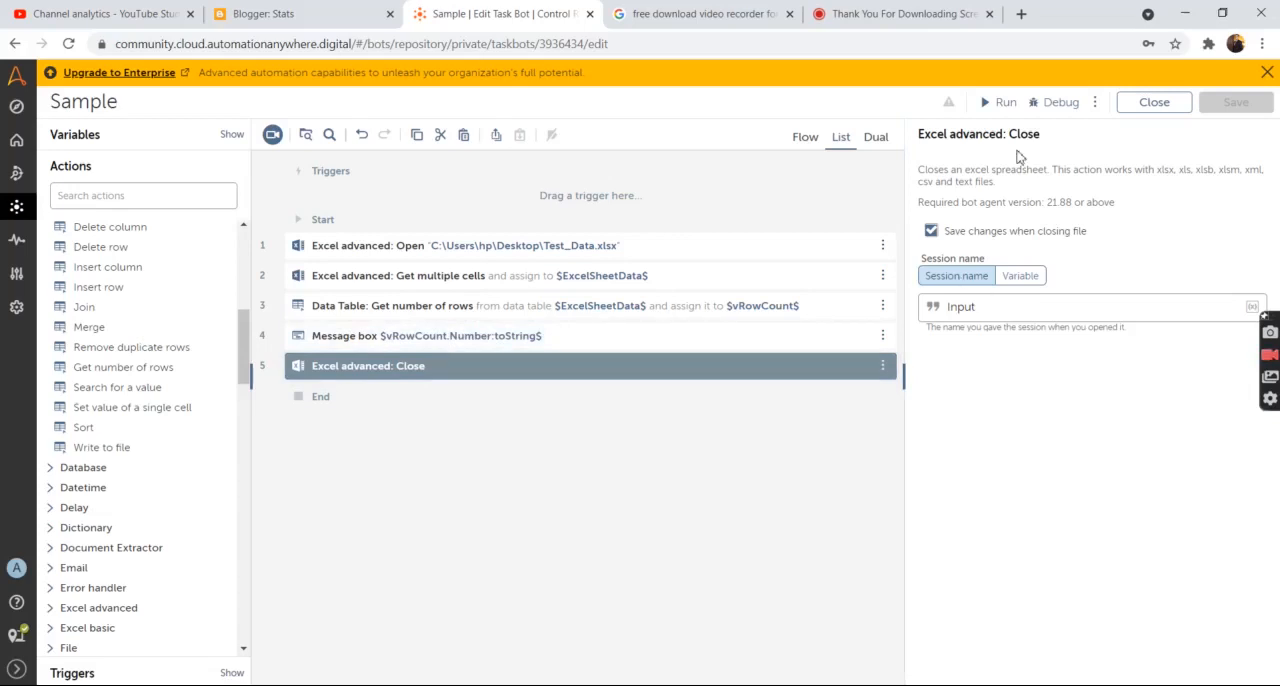
mouse_move(1005, 102)
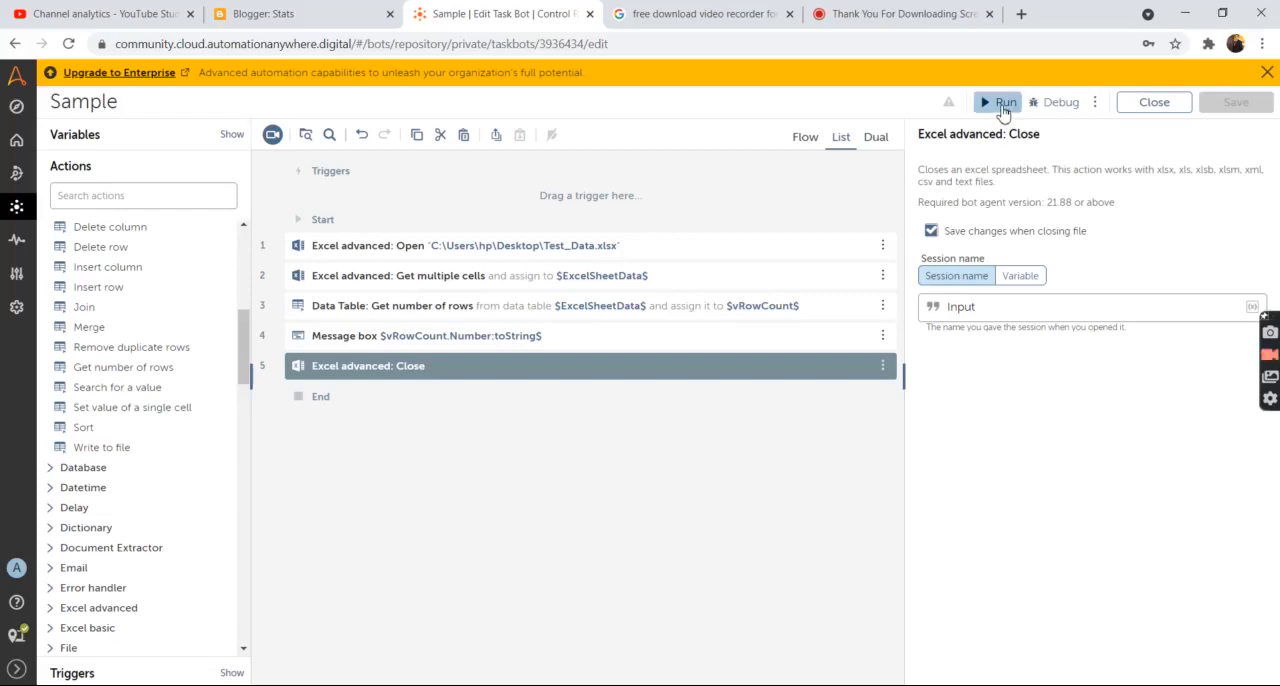
Step: Run the Sample bot from the editor toolbar
click(1006, 102)
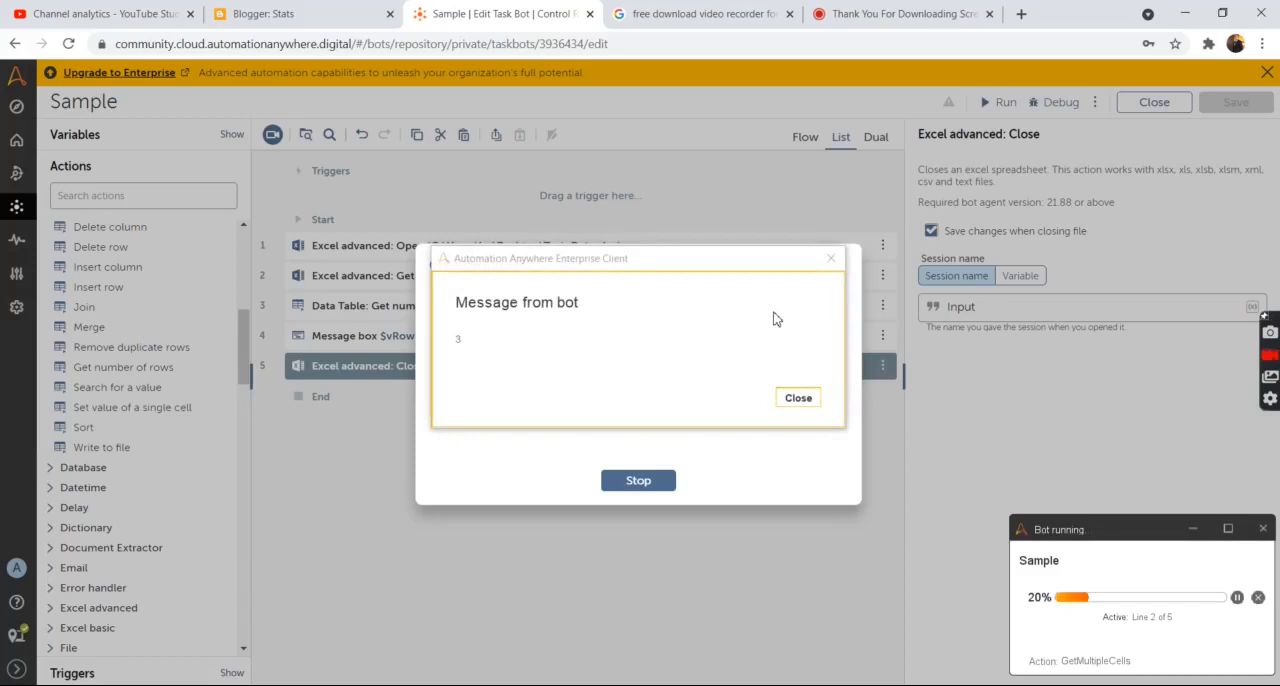
mouse_move(805, 372)
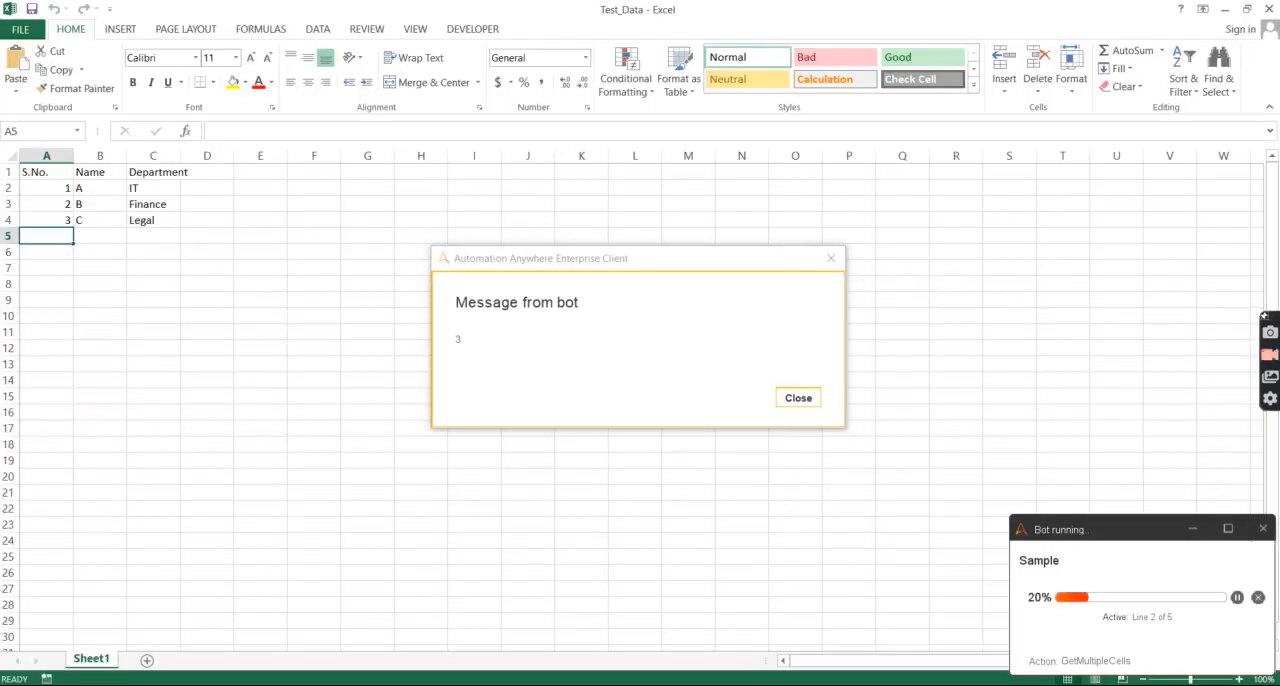
mouse_move(52, 170)
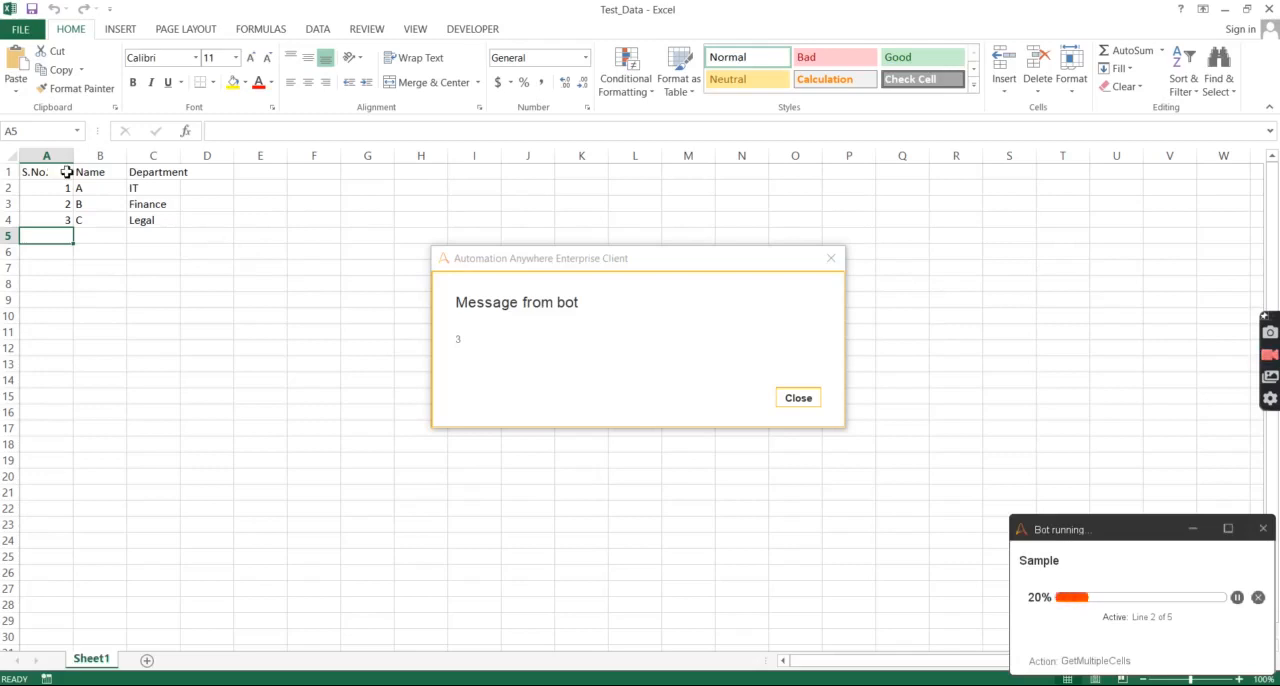
mouse_move(513, 361)
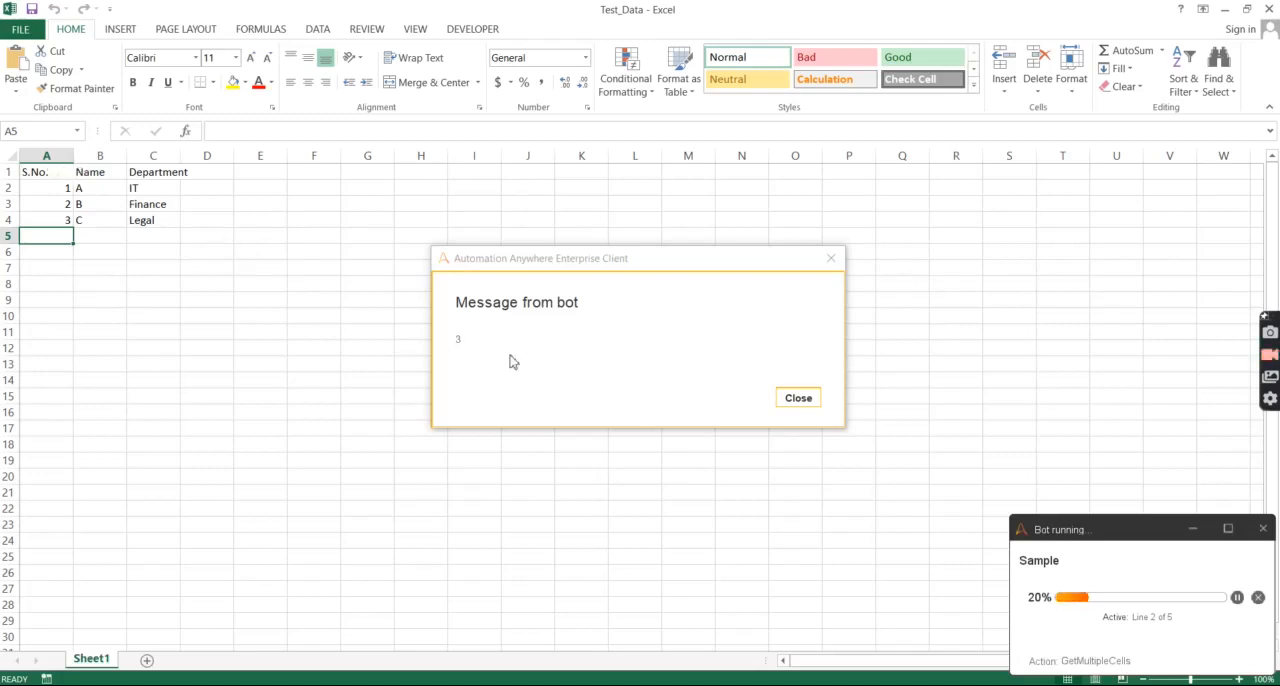
mouse_move(618, 393)
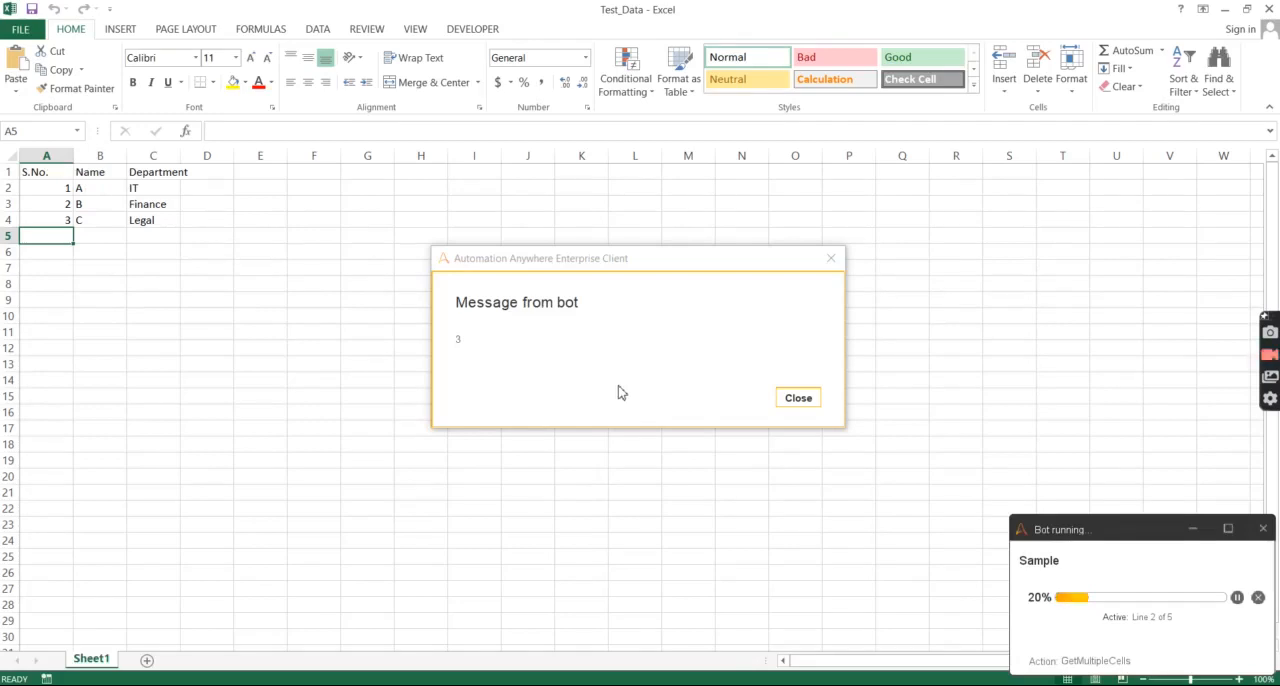
mouse_move(725, 397)
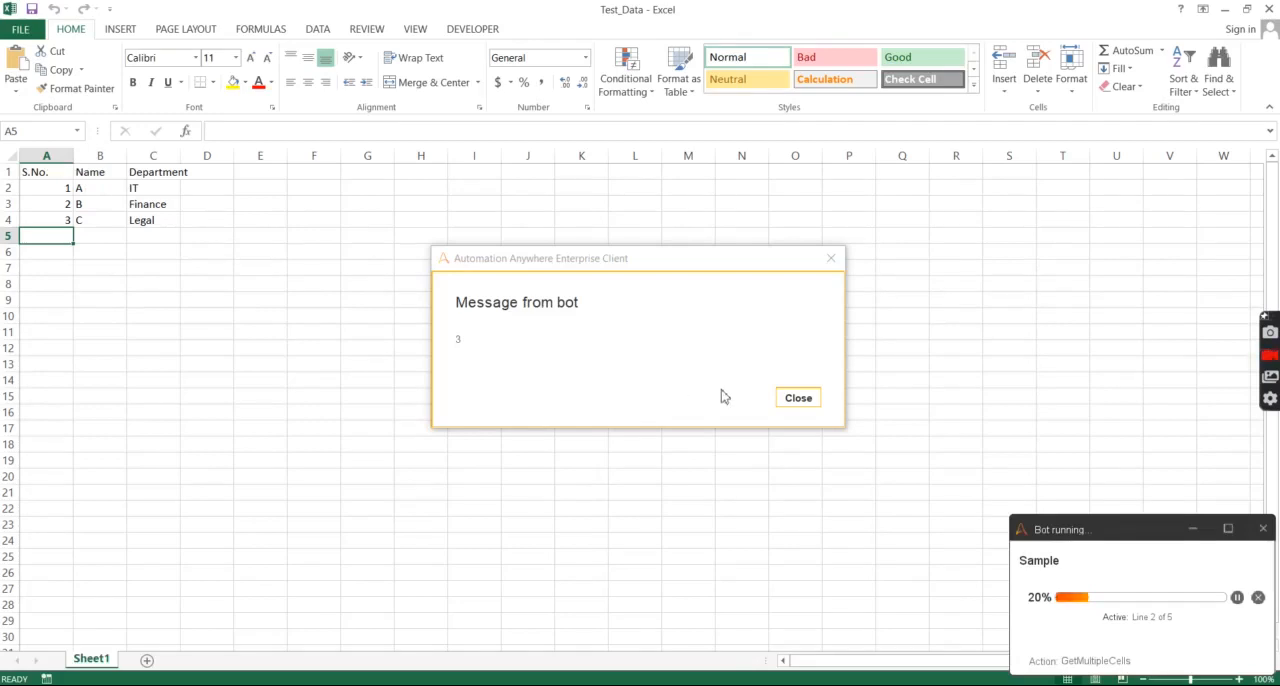
Step: Close the 'Message from bot' dialog reporting 3 rows
click(798, 397)
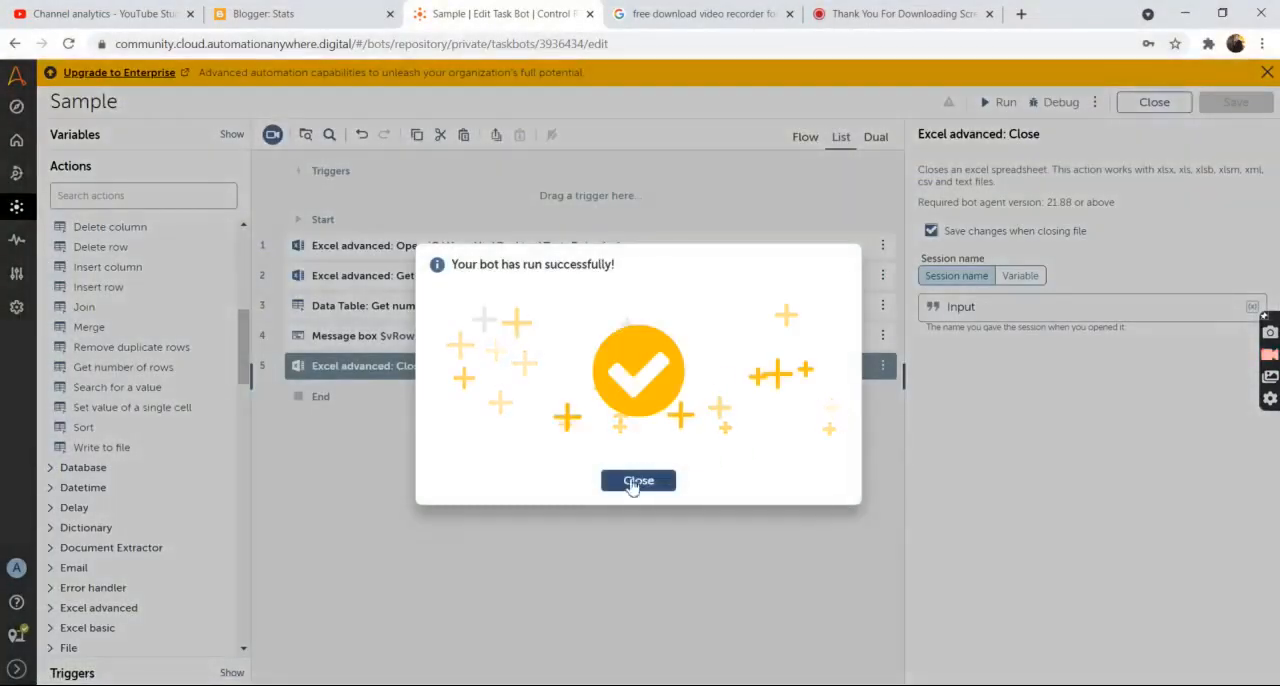
Step: Close the 'Your bot has run successfully!' dialog
click(638, 480)
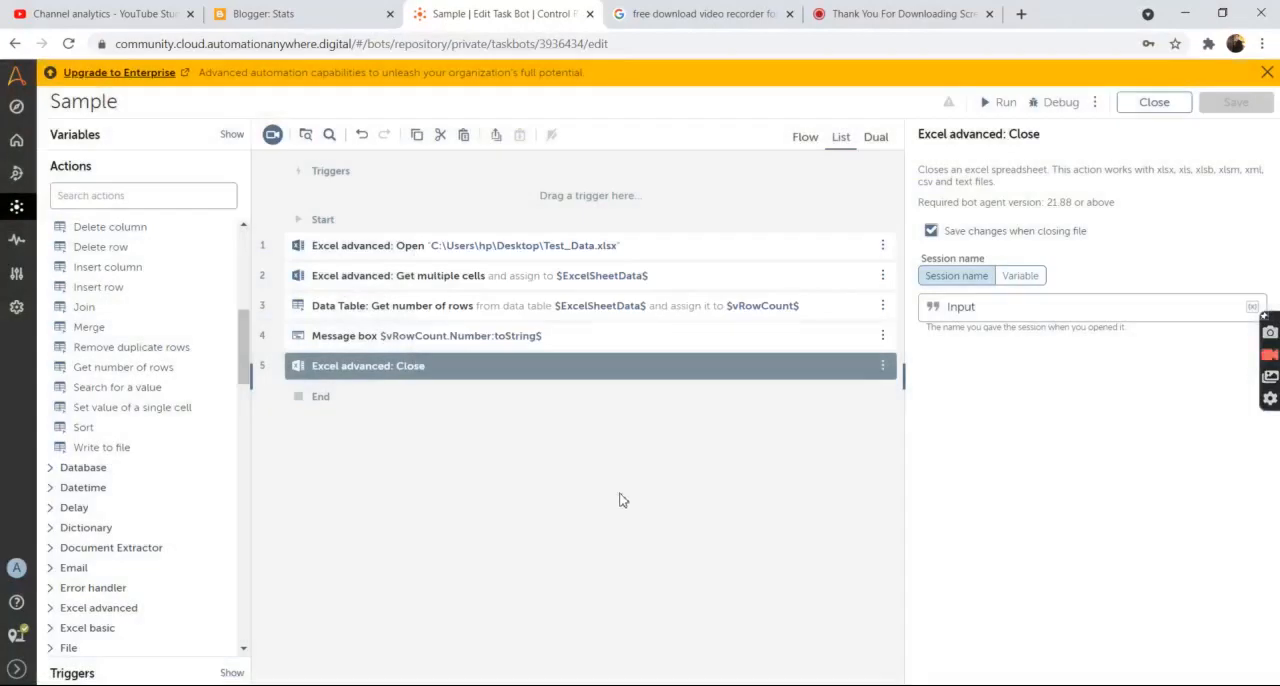